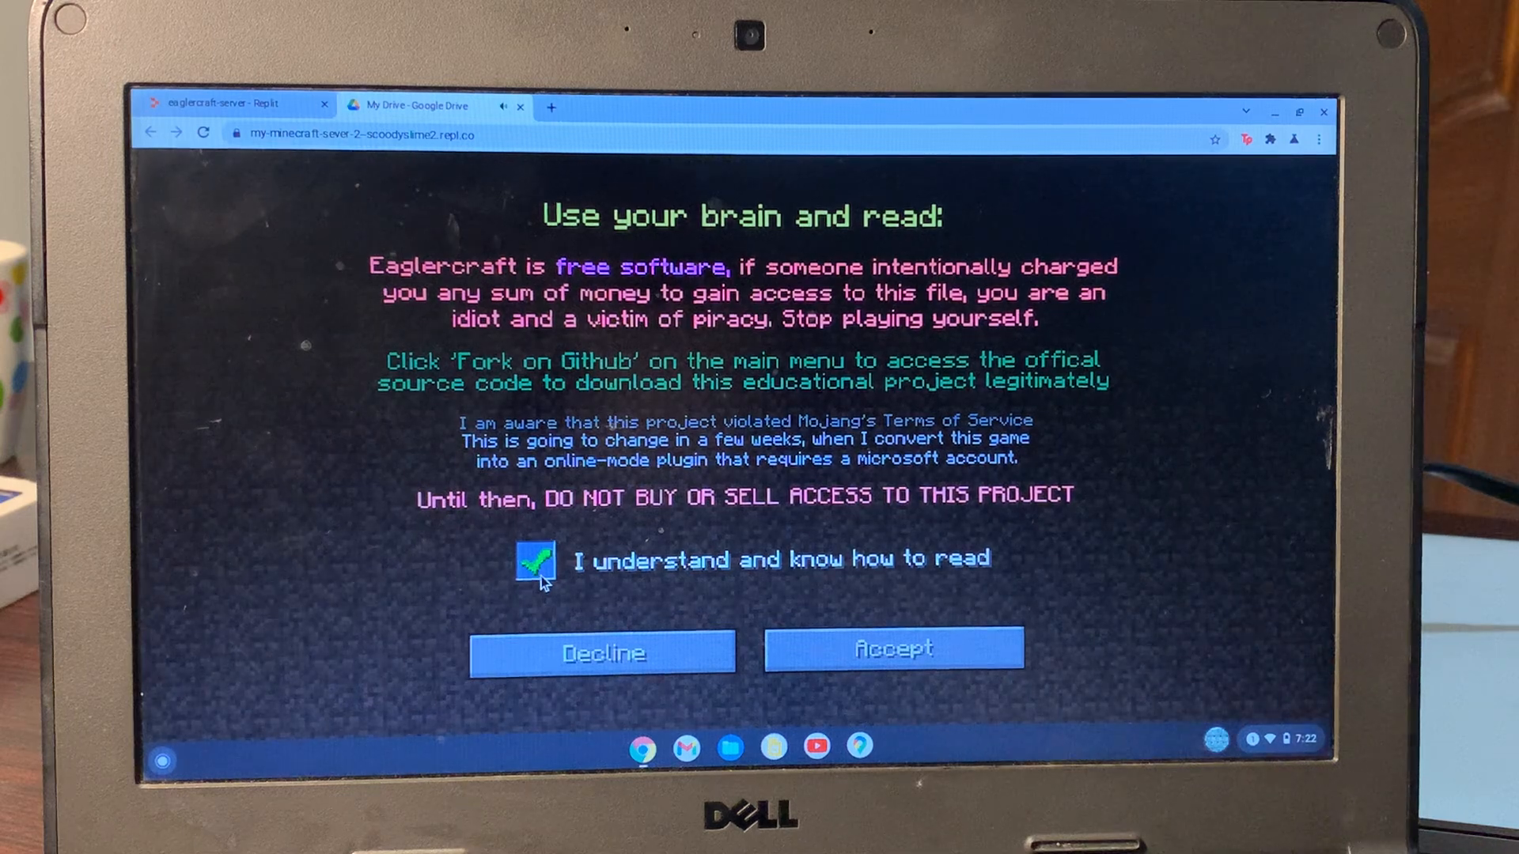
- Accept the read-before-playing notice and confirm the default Alex profile
click(892, 647)
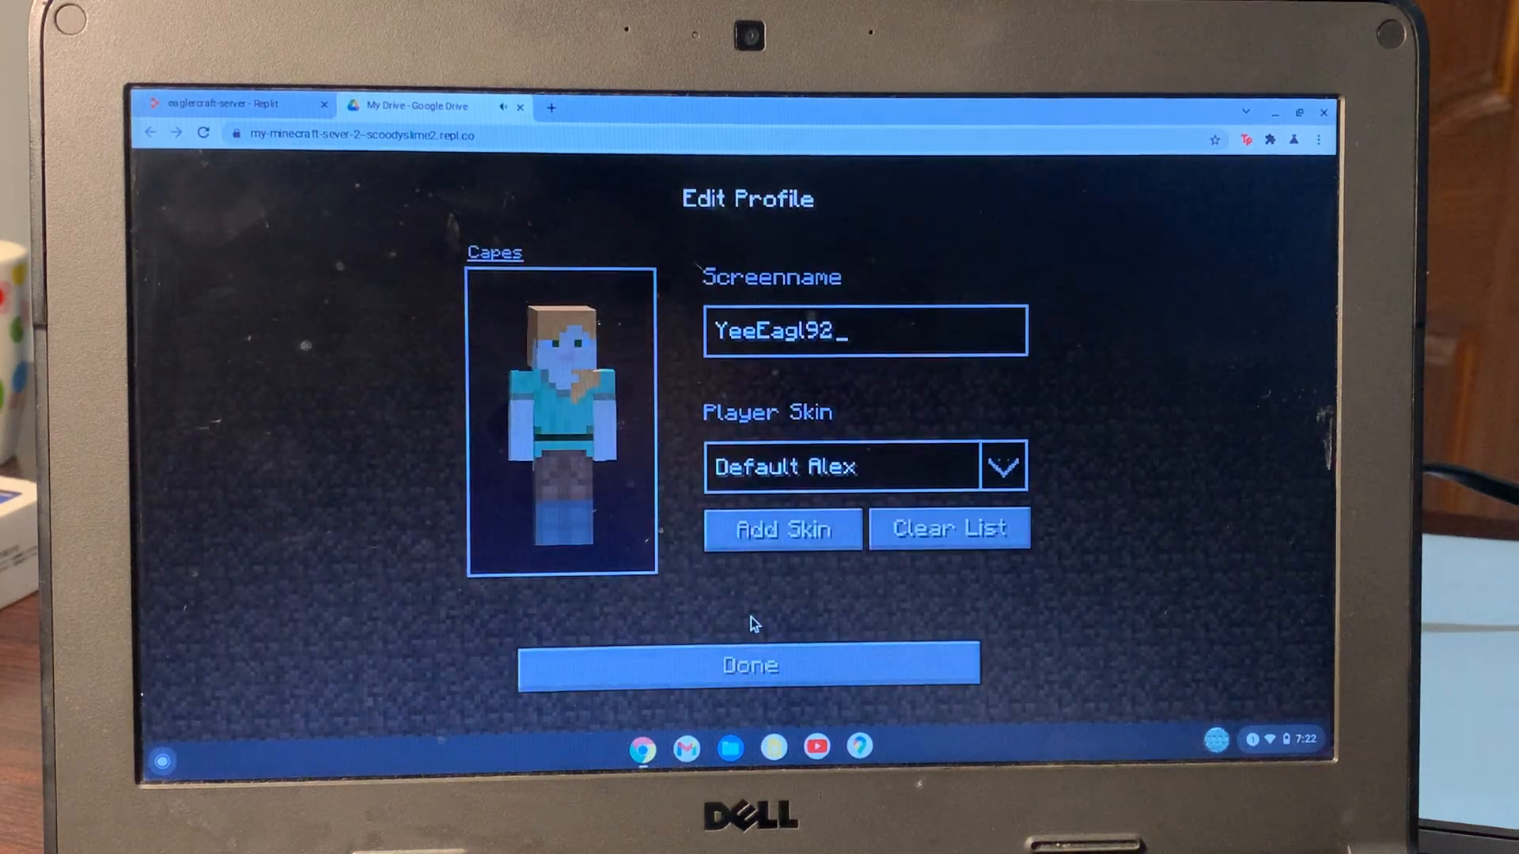
mouse_move(748, 666)
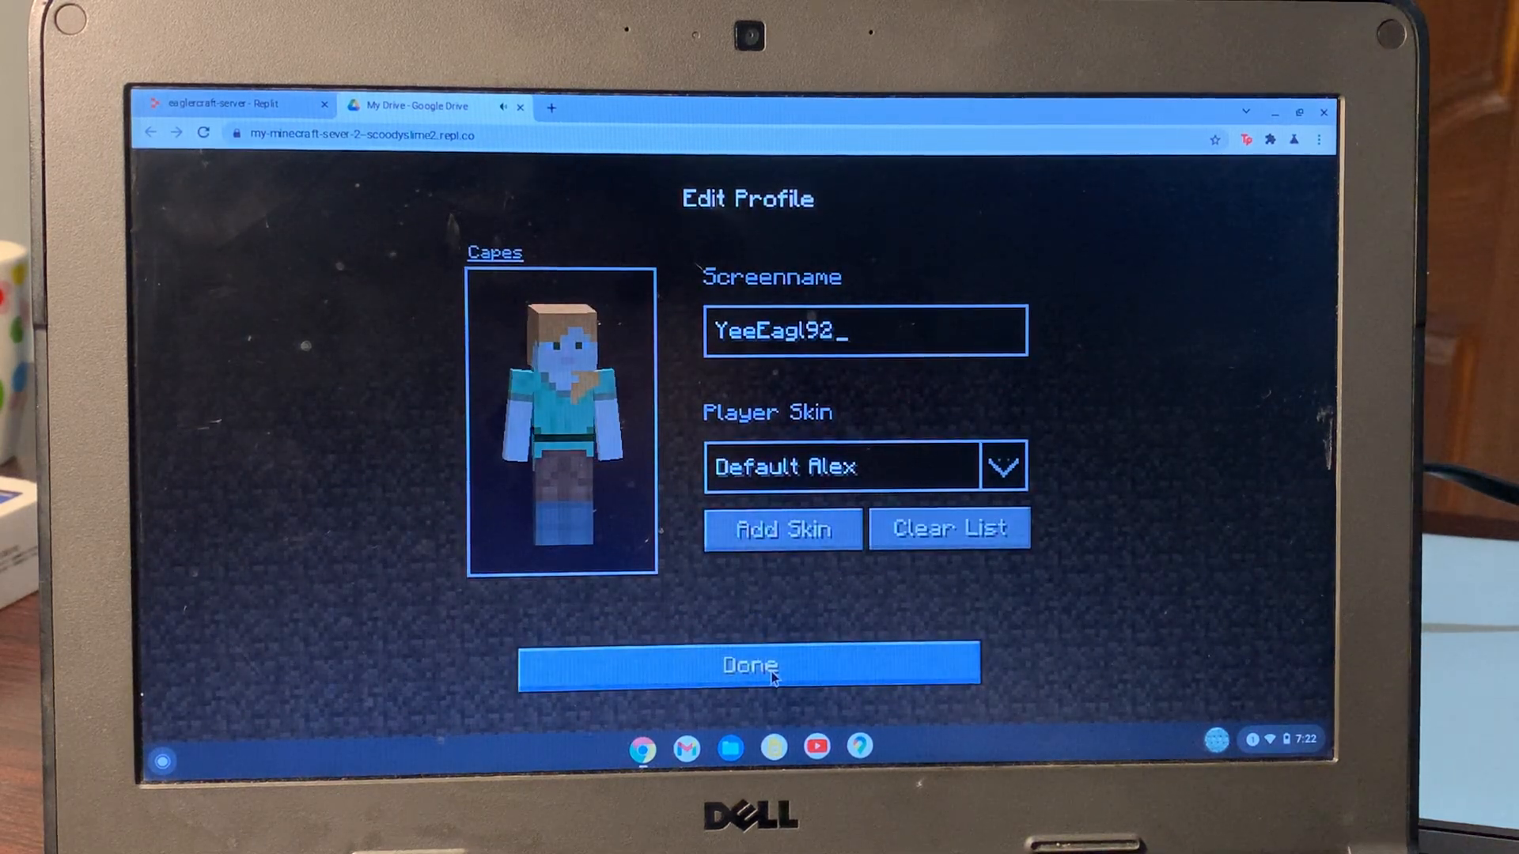
click(746, 664)
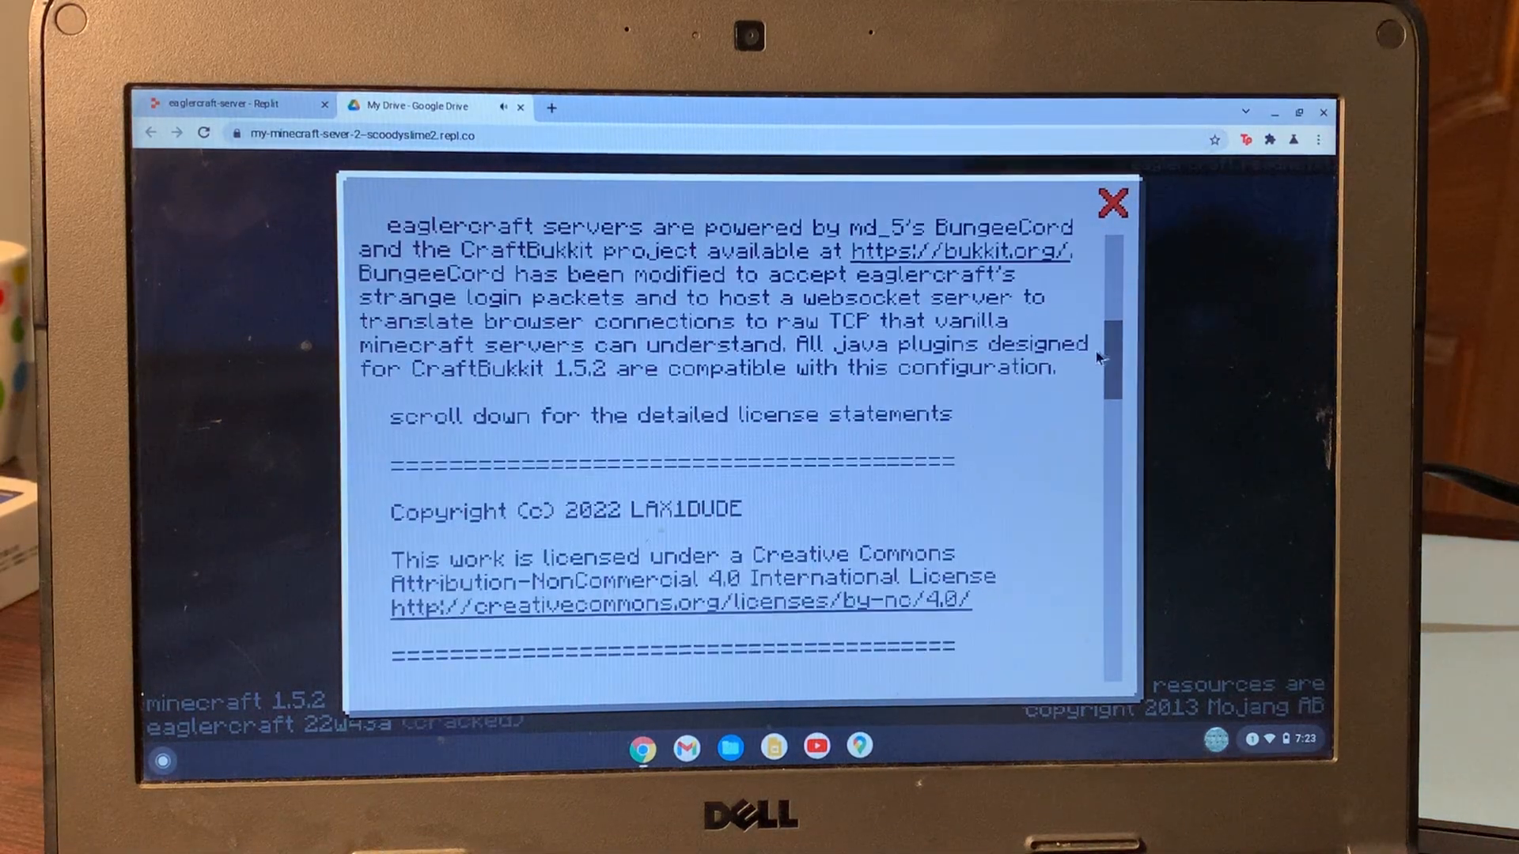
- Dismiss the readme license text and enter Singleplayer's Select World screen
click(1112, 204)
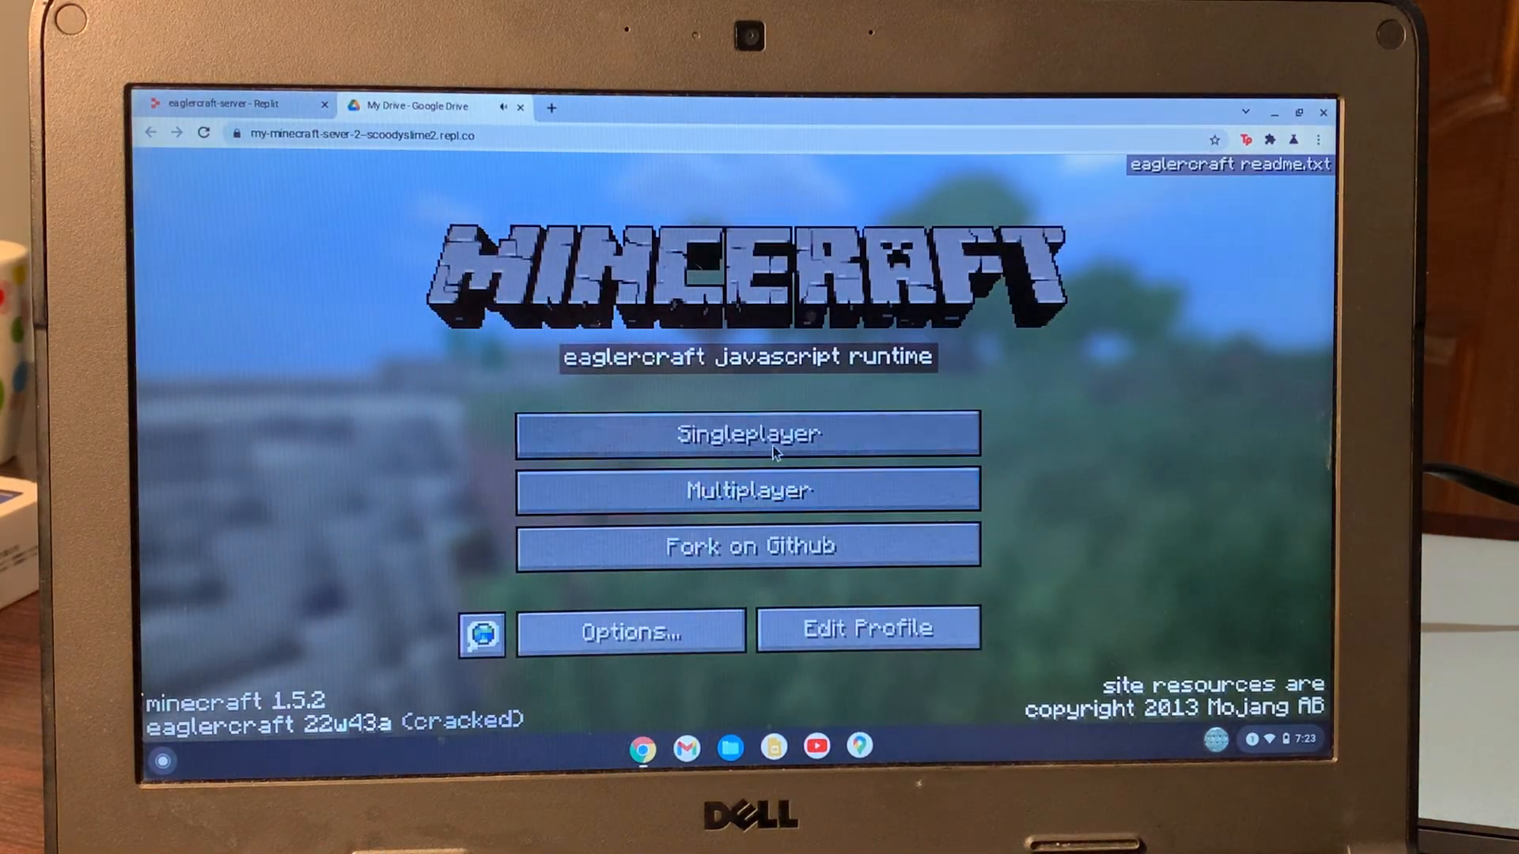
click(748, 434)
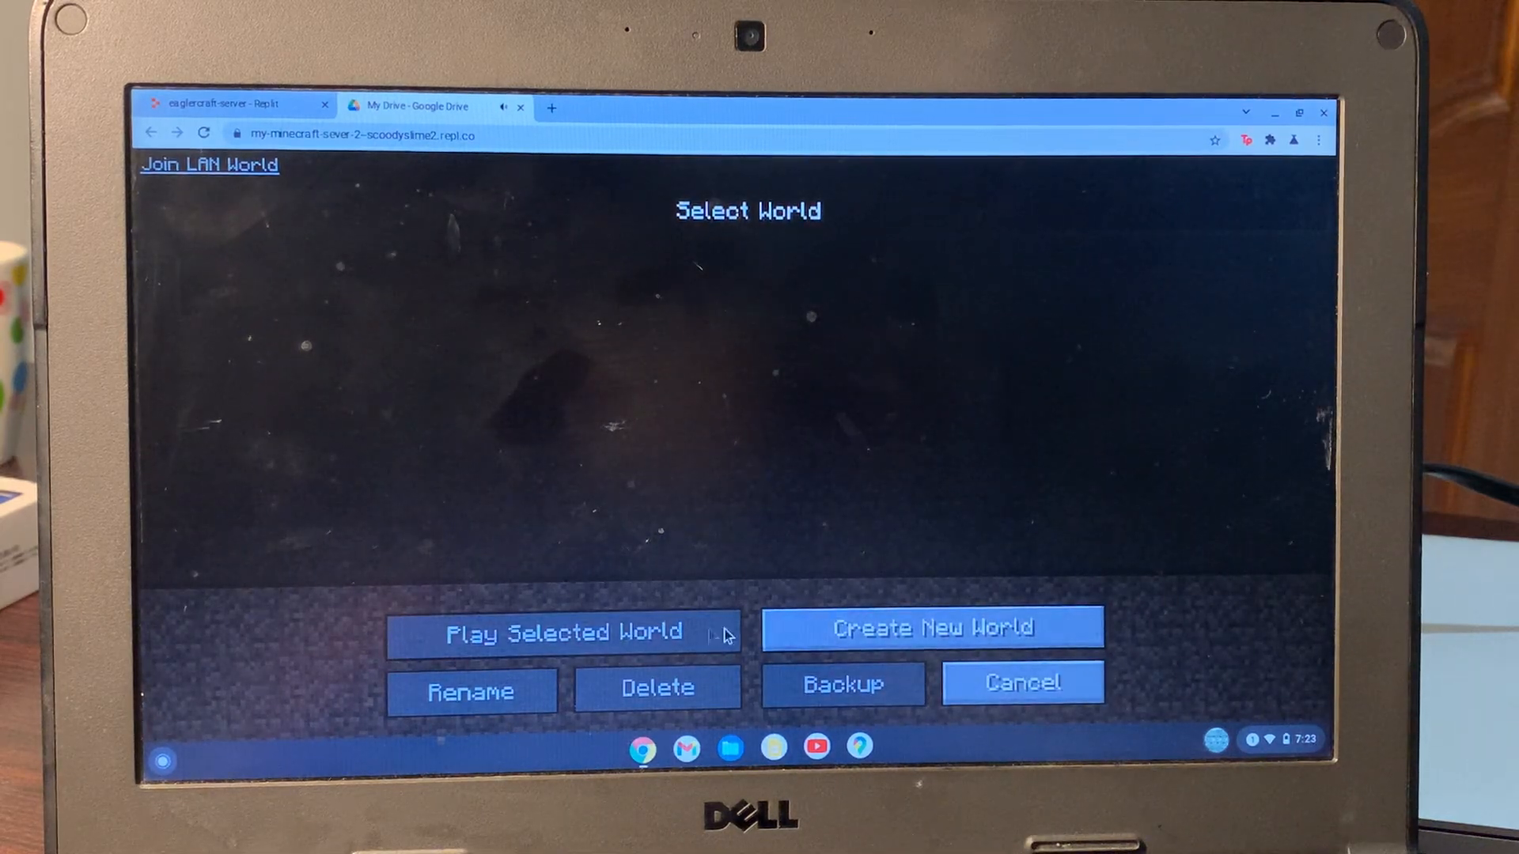
- Reach the new Survival world form named New World, then switch to the Replit eaglercraft-server window
click(930, 626)
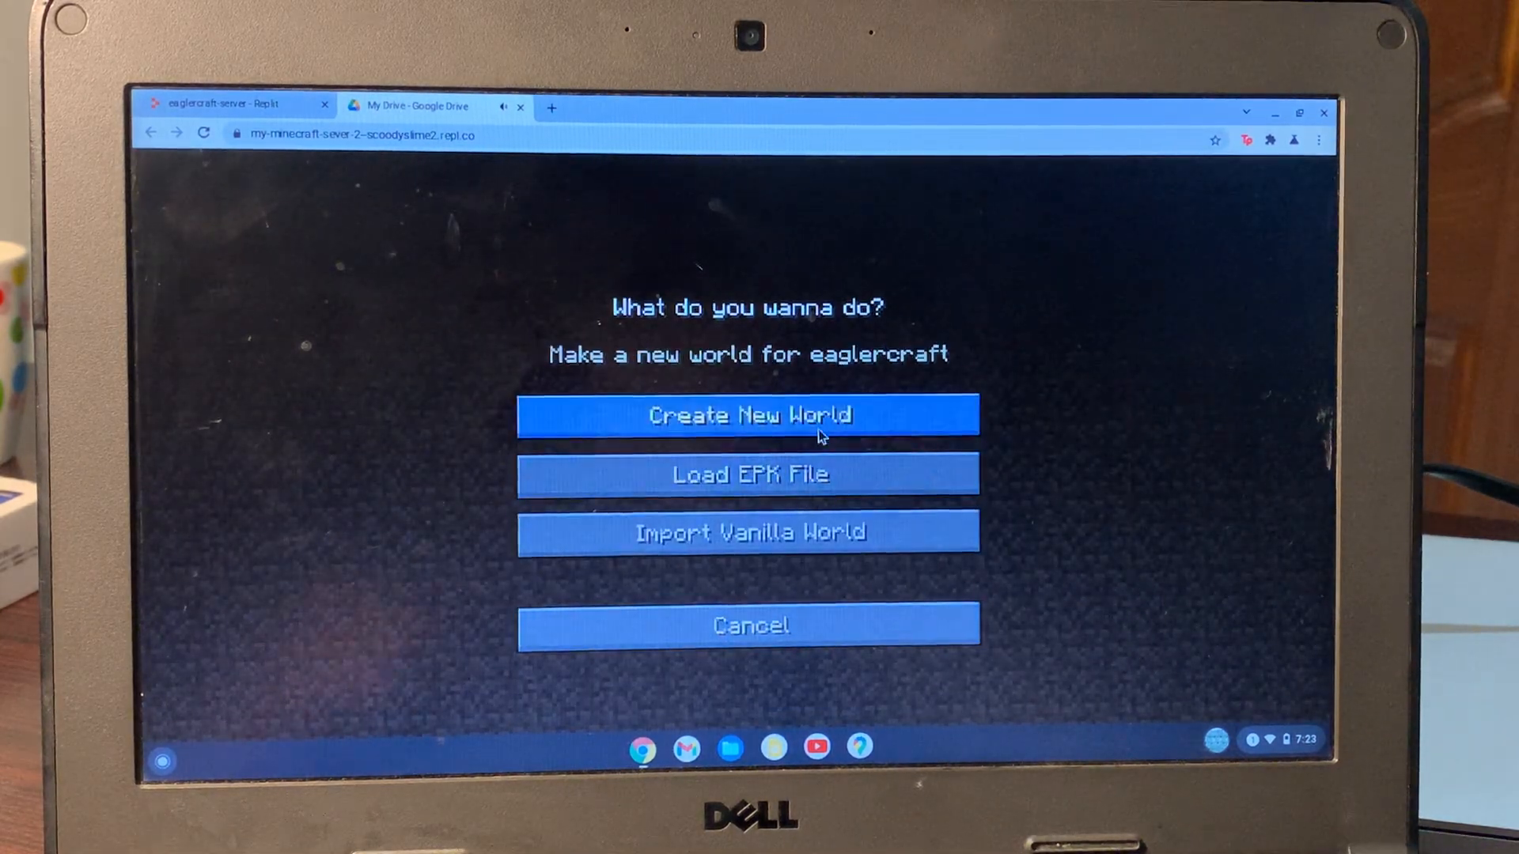
click(748, 415)
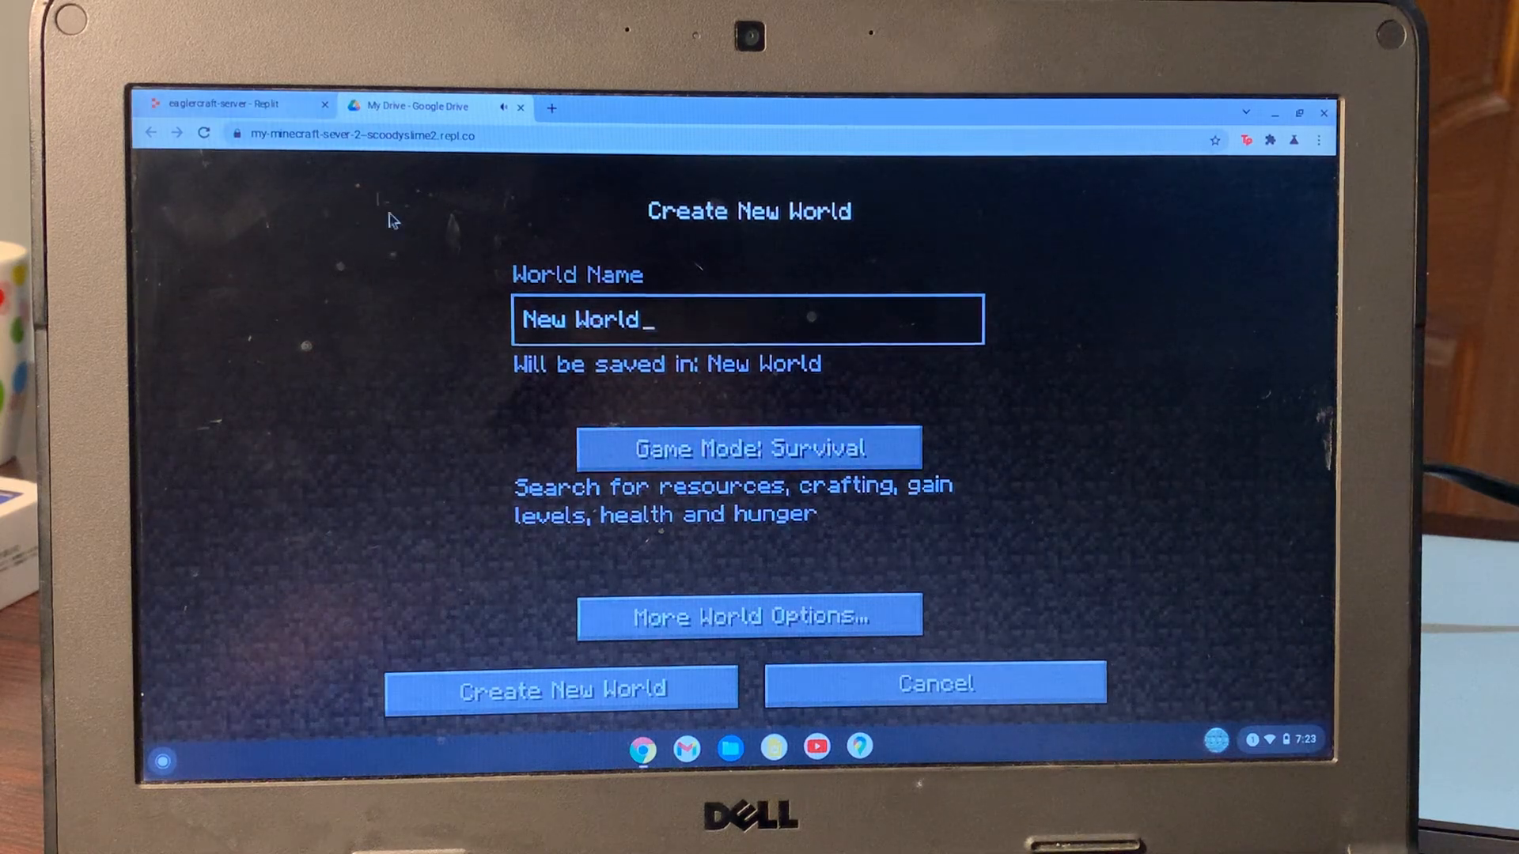
click(233, 105)
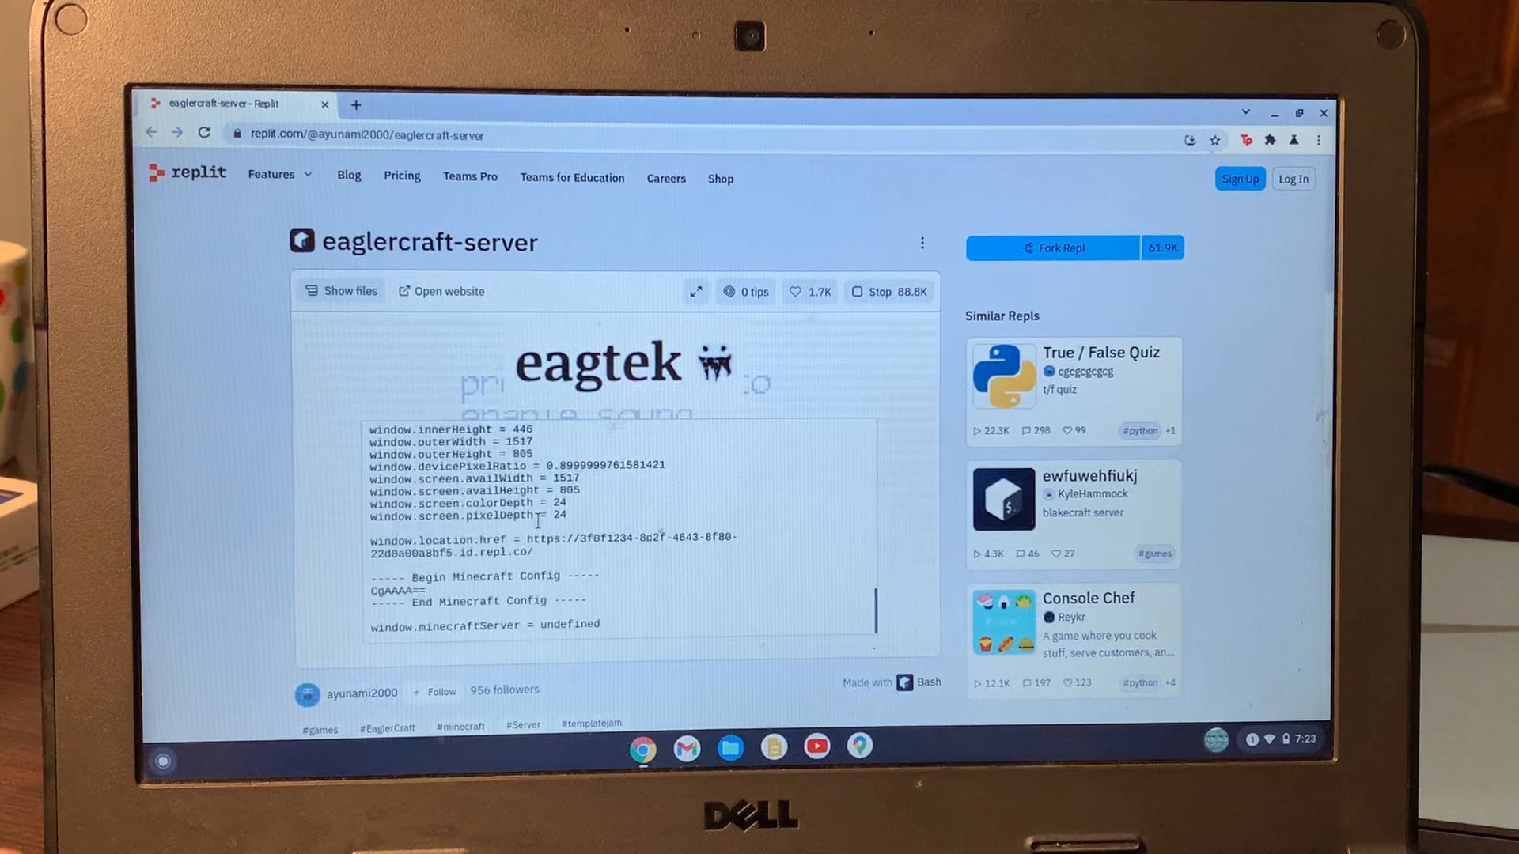
- Browse the repl page comments for shared server links and follow the 1.8 eaglercraftx link
scroll(down, 3)
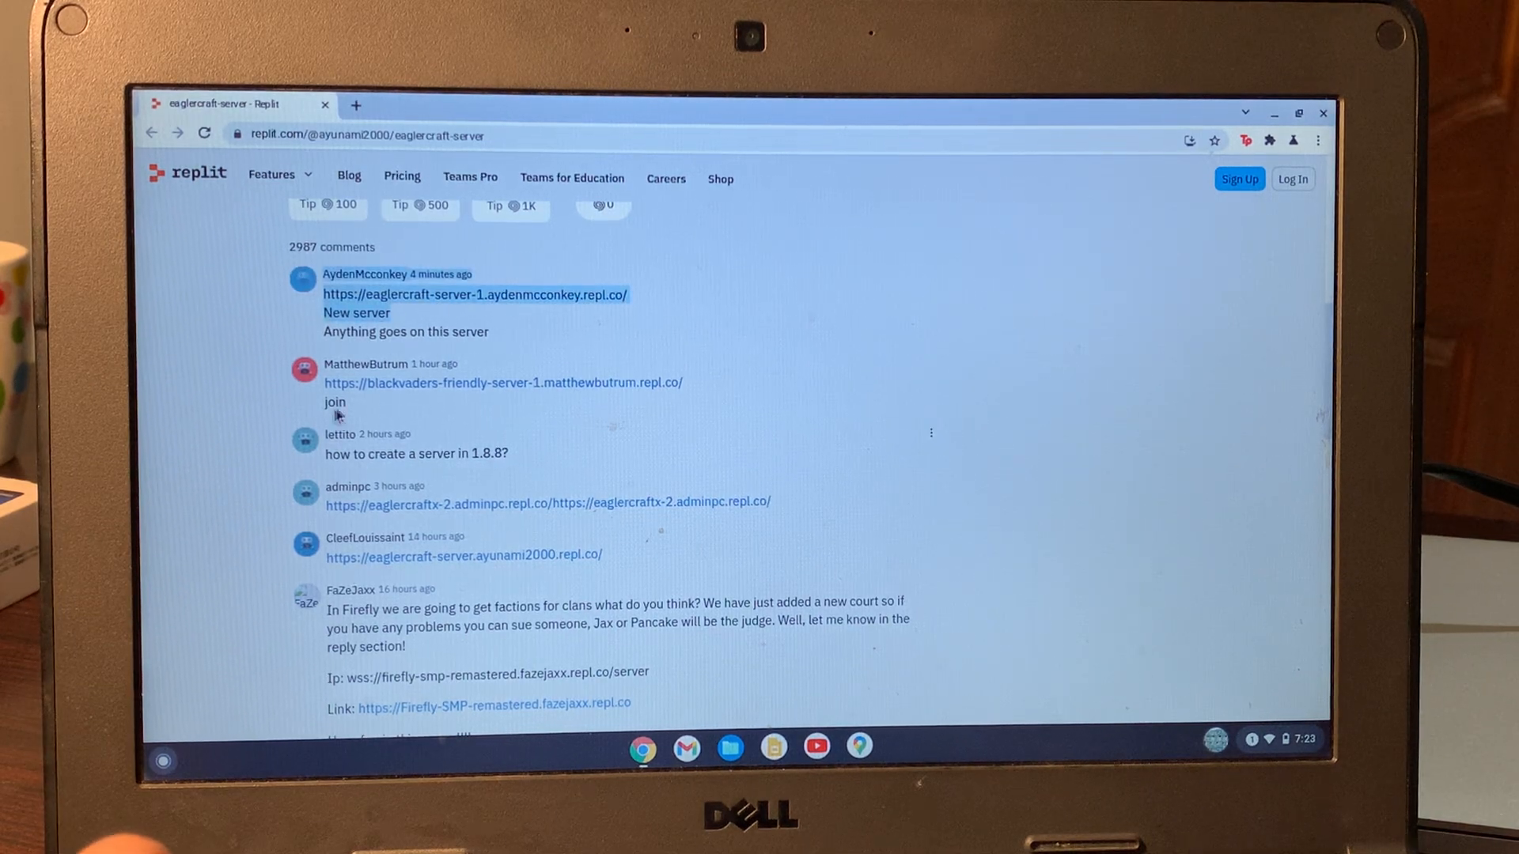
click(365, 364)
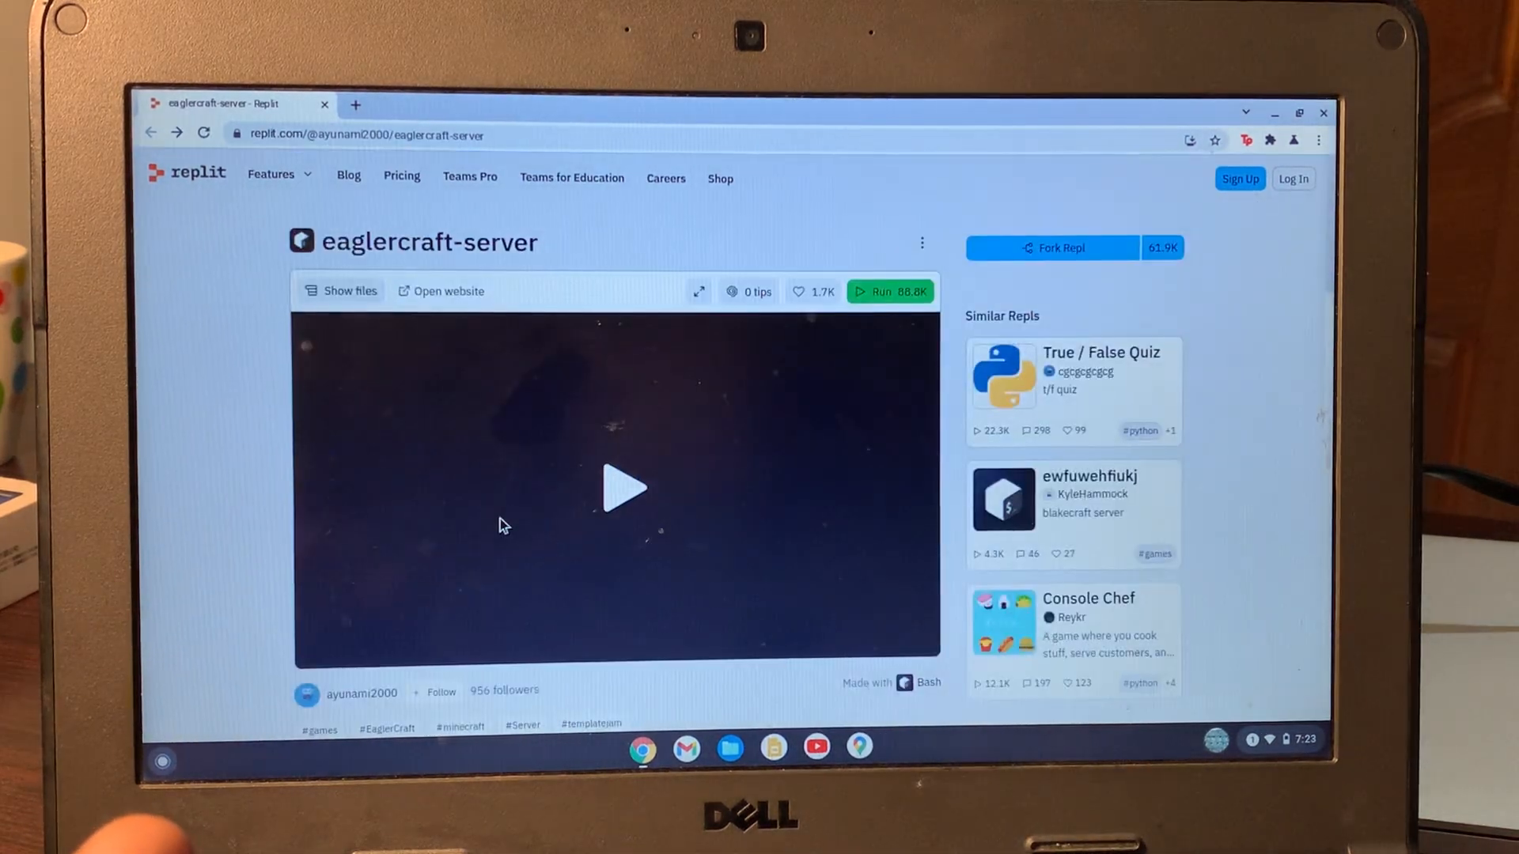
scroll(down, 3)
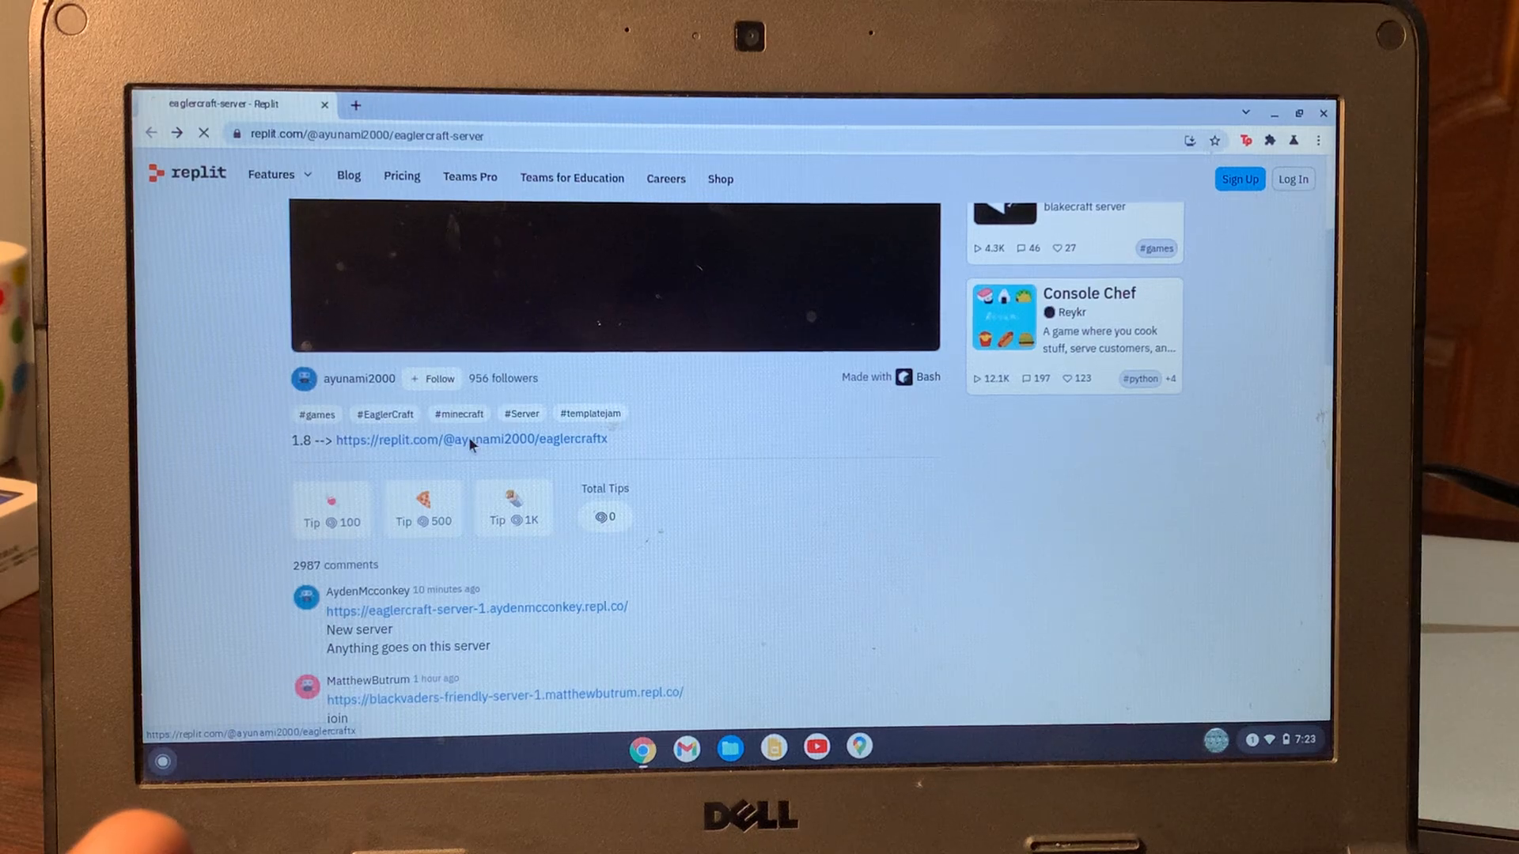
click(471, 438)
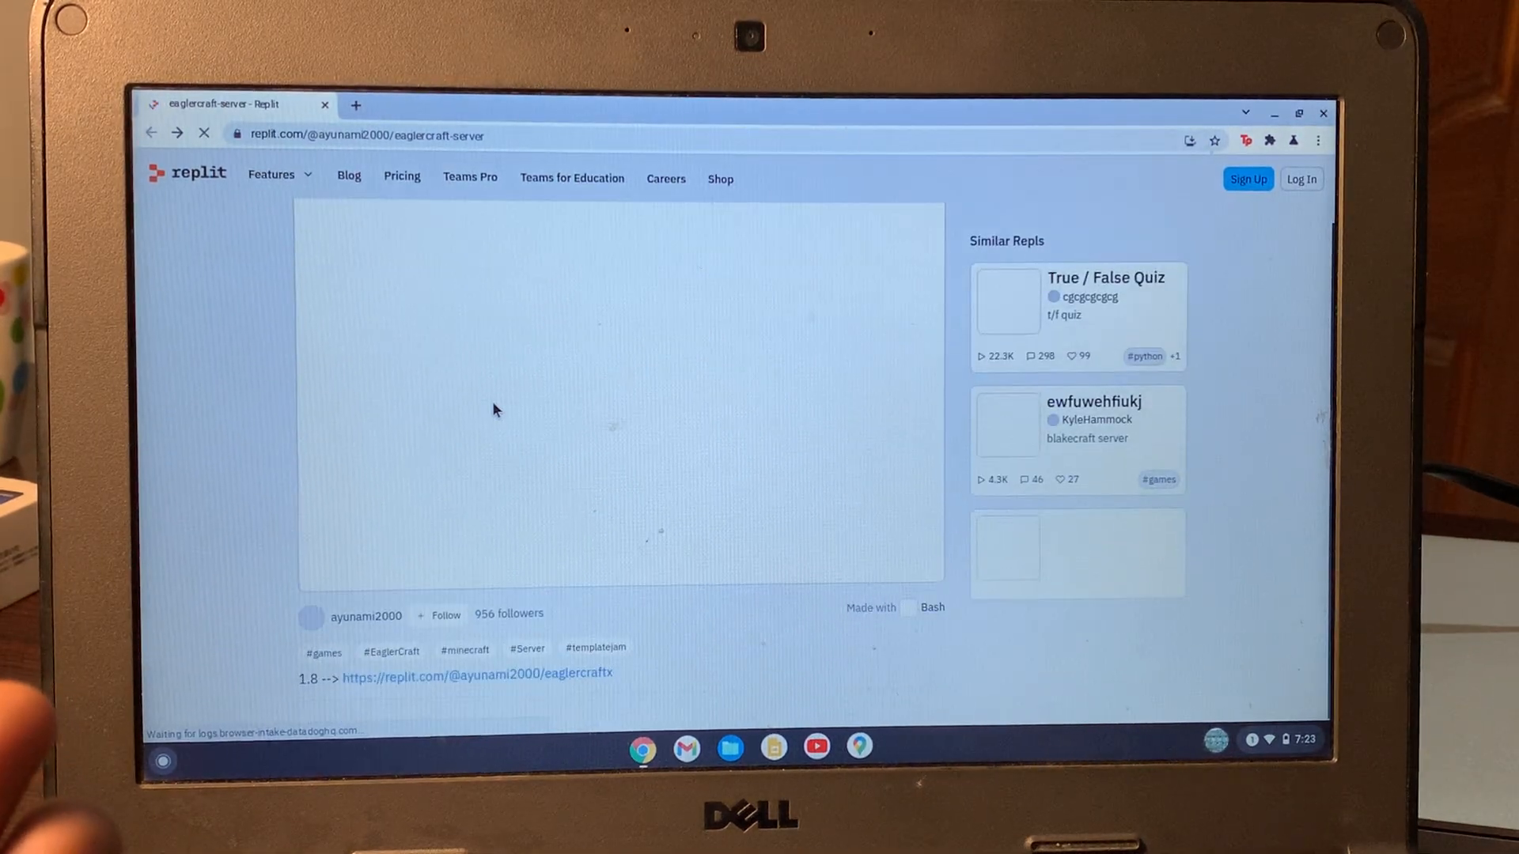
- Follow the blackvaders-friendly-server repl.co link from the comments into a new tab
scroll(down, 3)
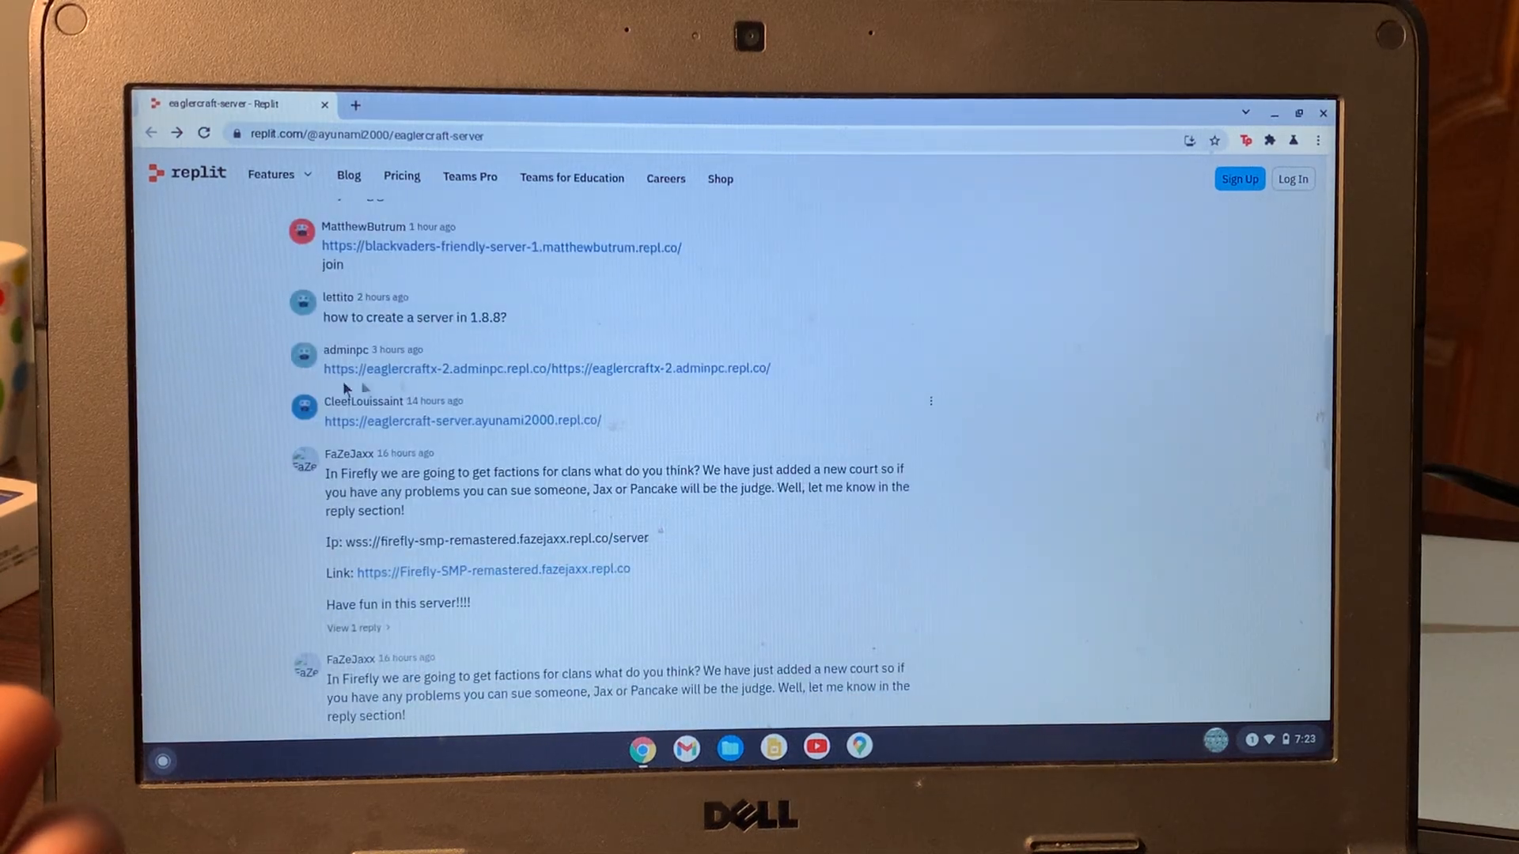
mouse_move(452, 432)
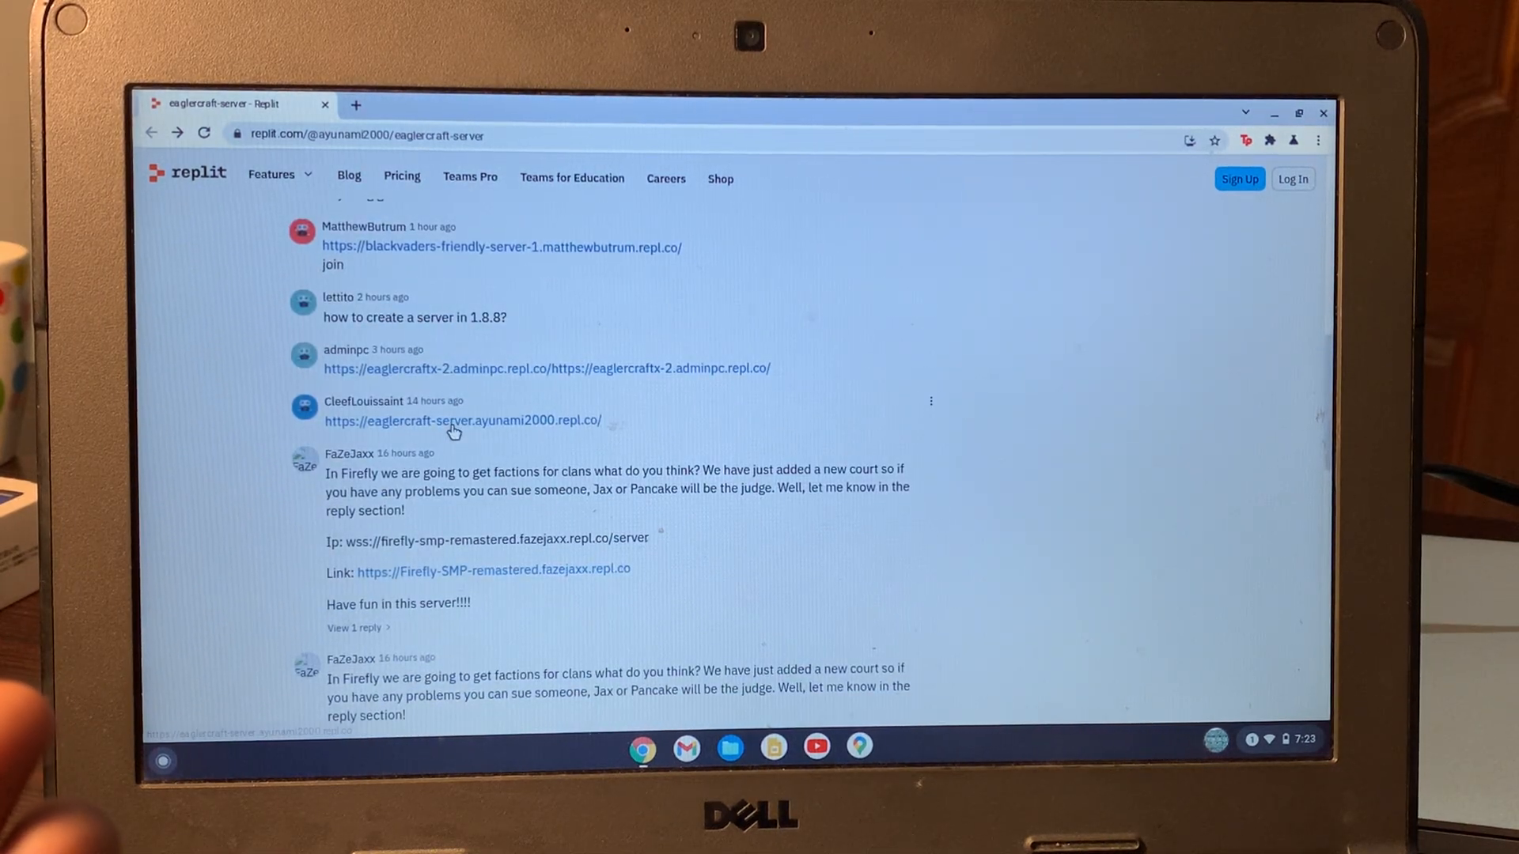
click(464, 421)
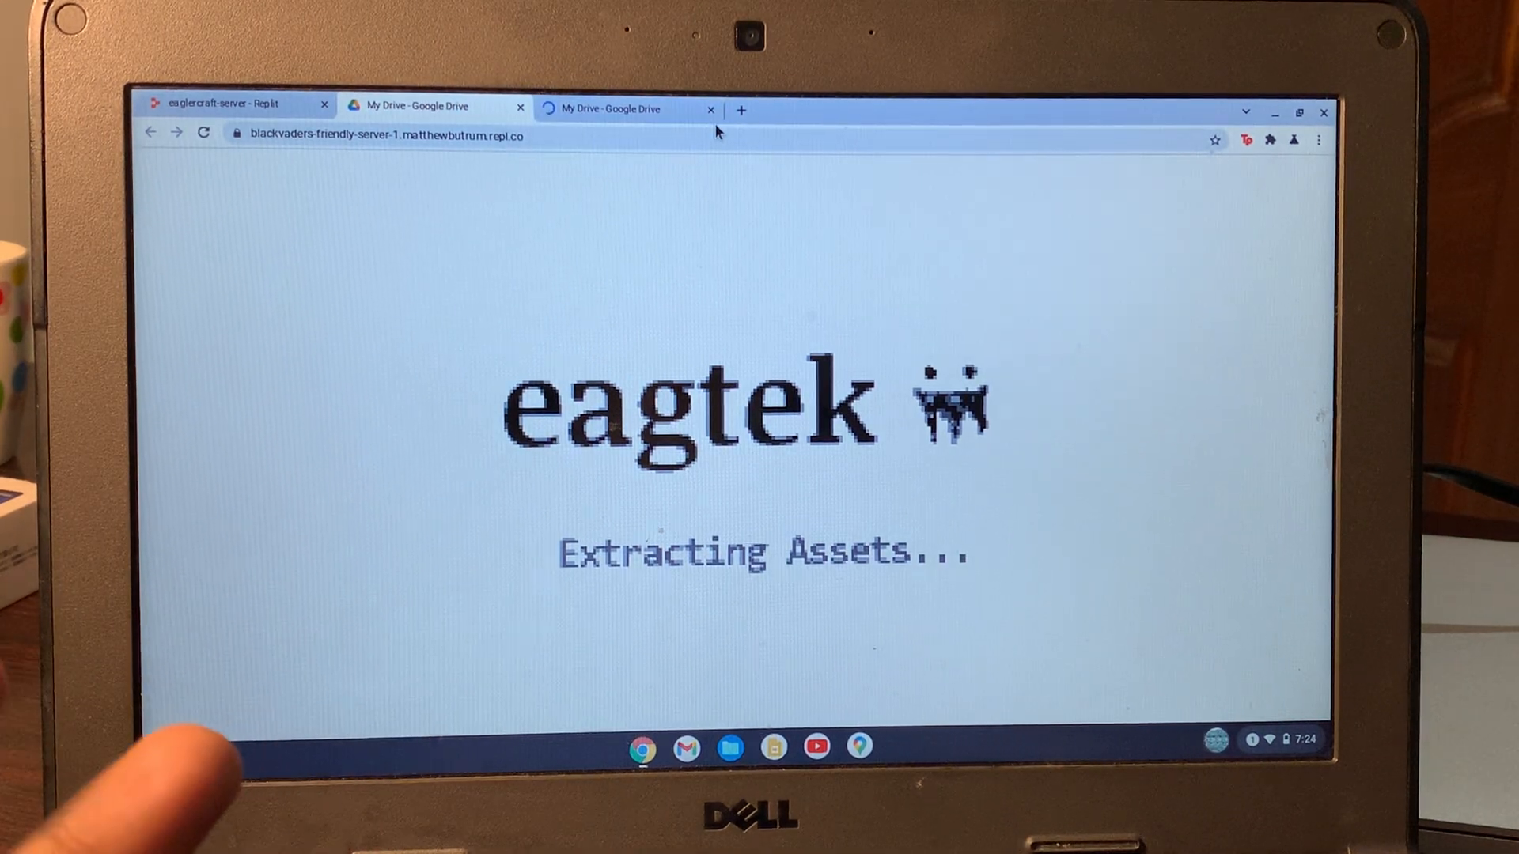
- Close the extra loading tab and let the eagtek loader reach the notice screen
click(710, 109)
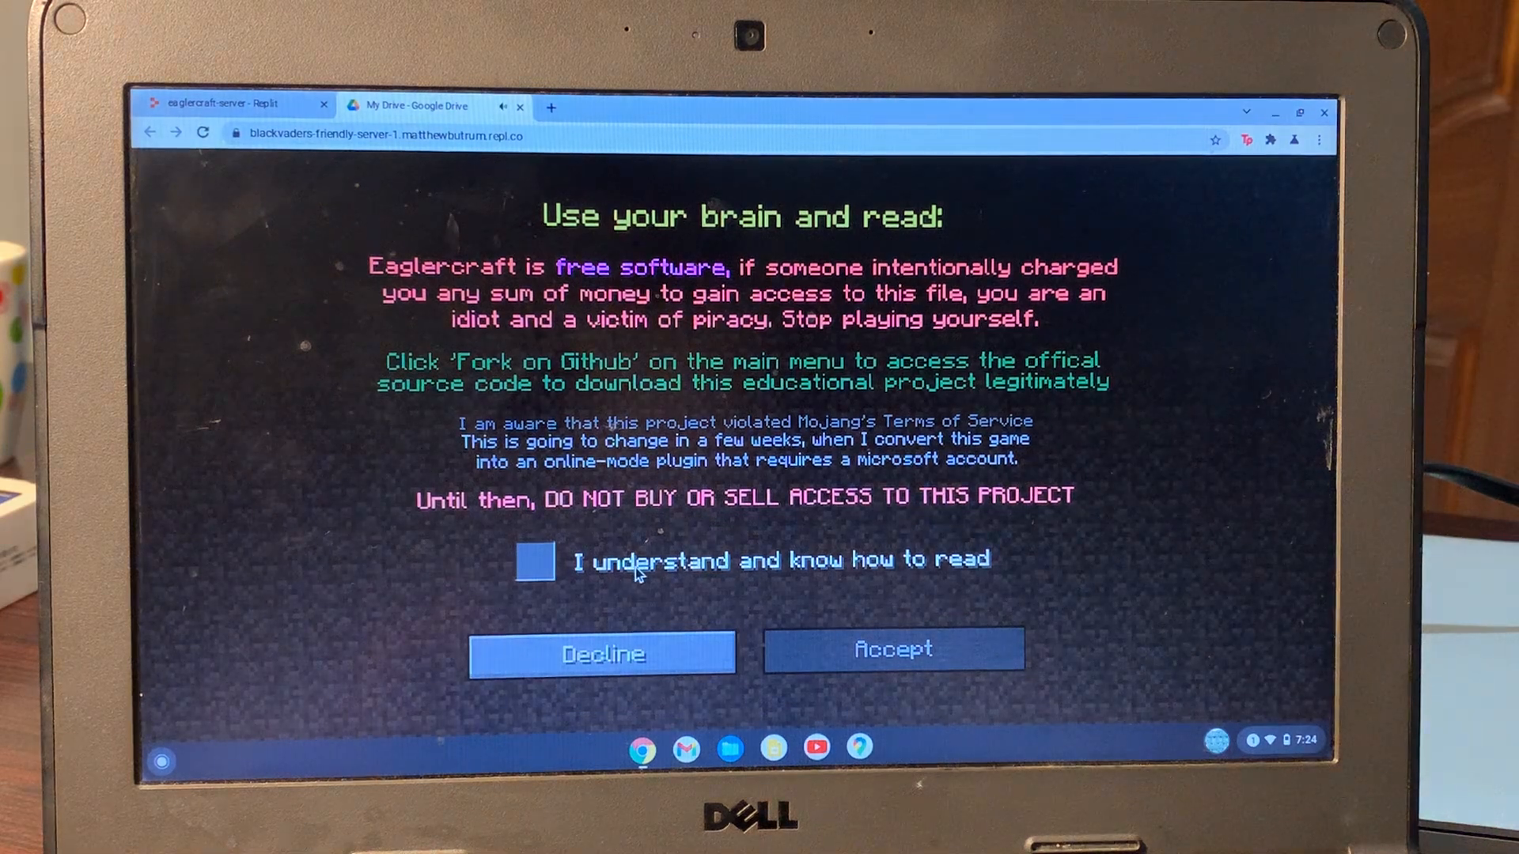
- Tick 'I understand and know how to read', accept the notice, and dismiss the readme to reach the main menu
click(533, 560)
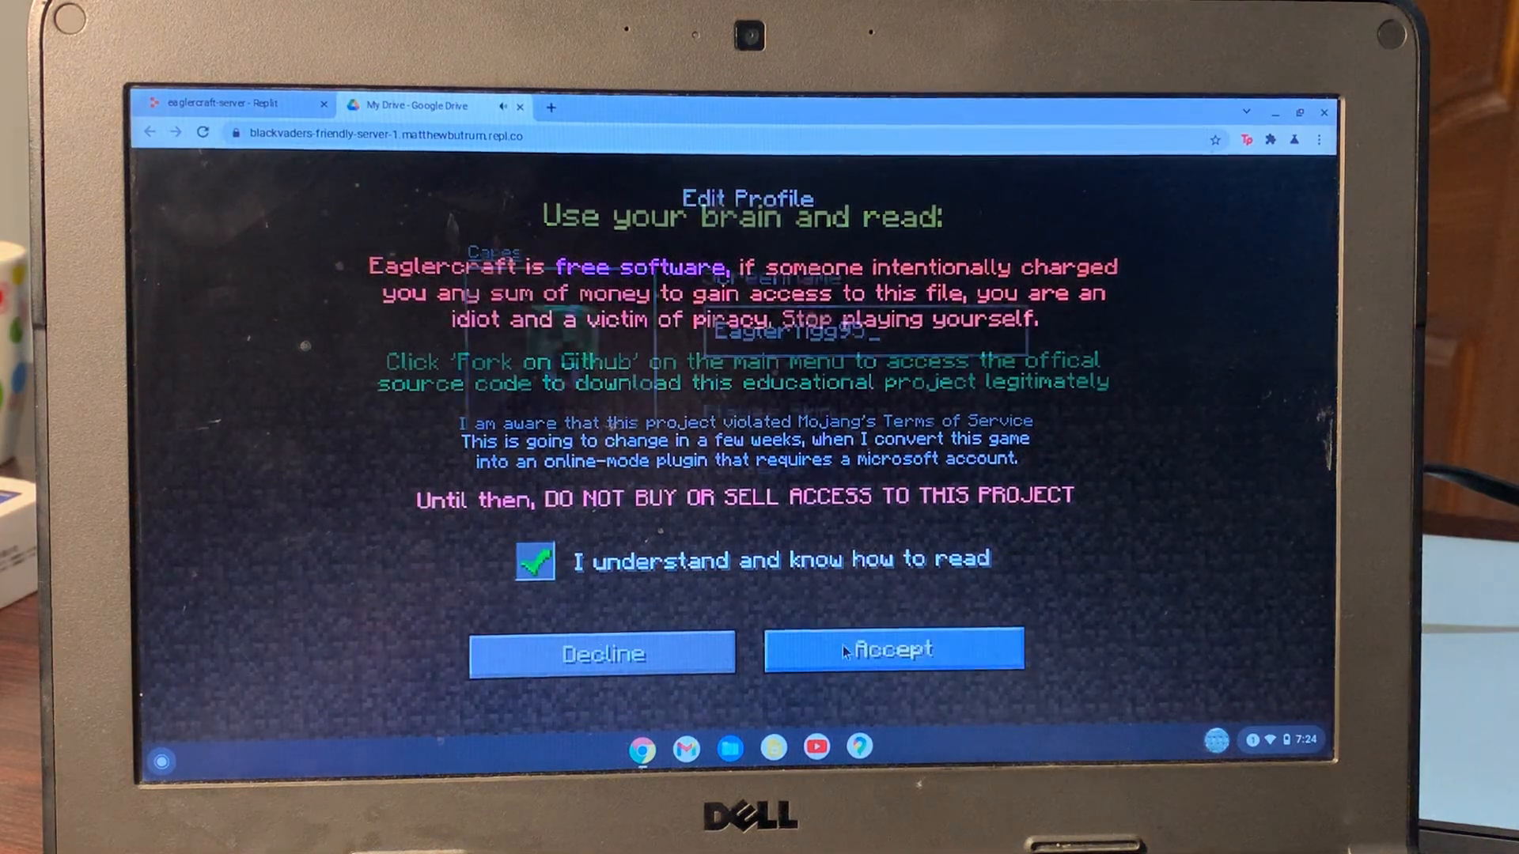
click(890, 649)
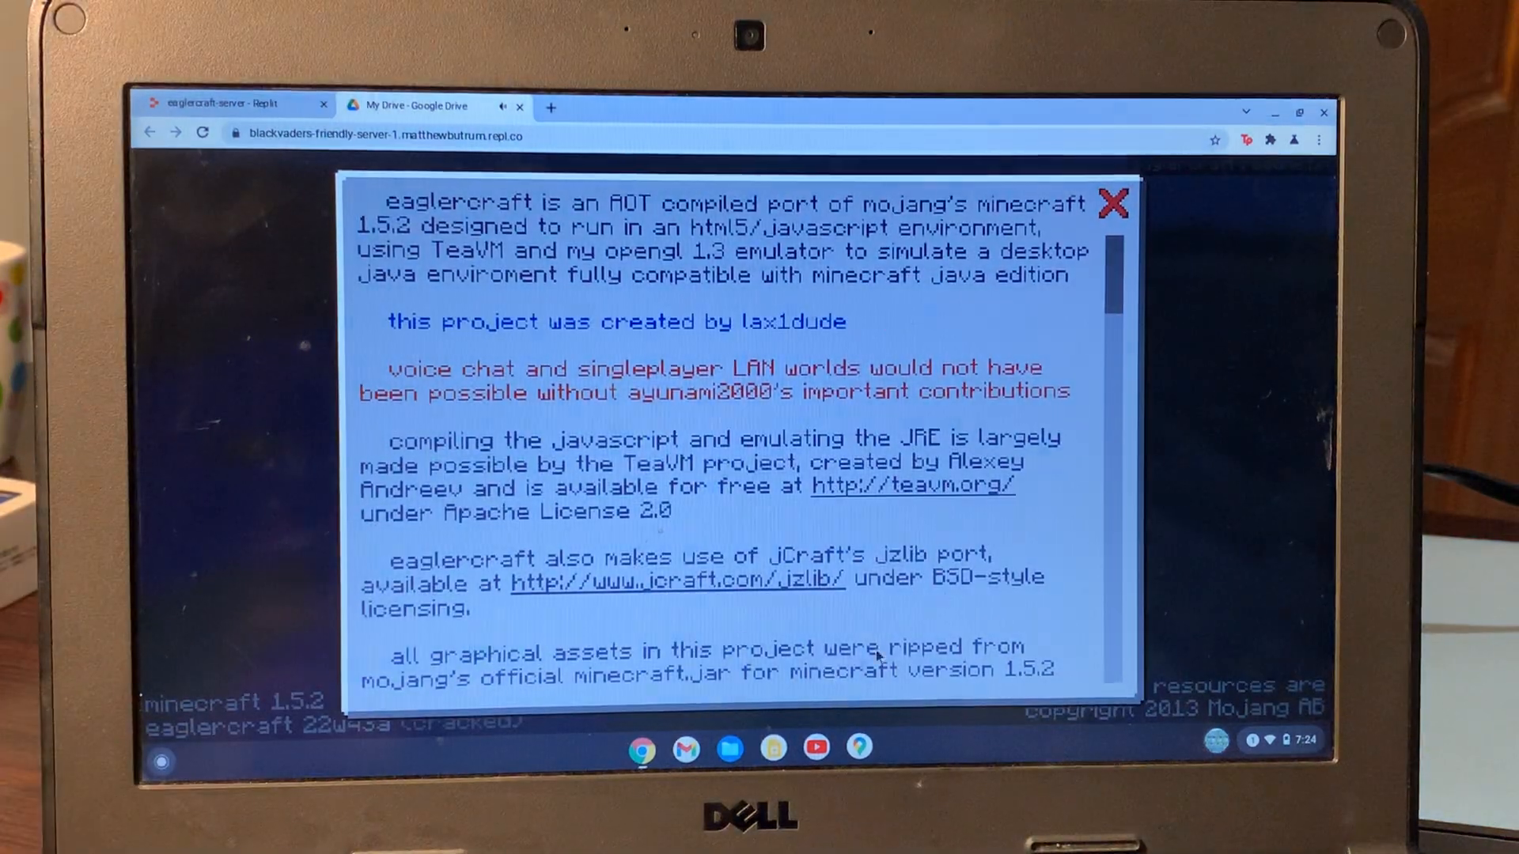
click(1112, 206)
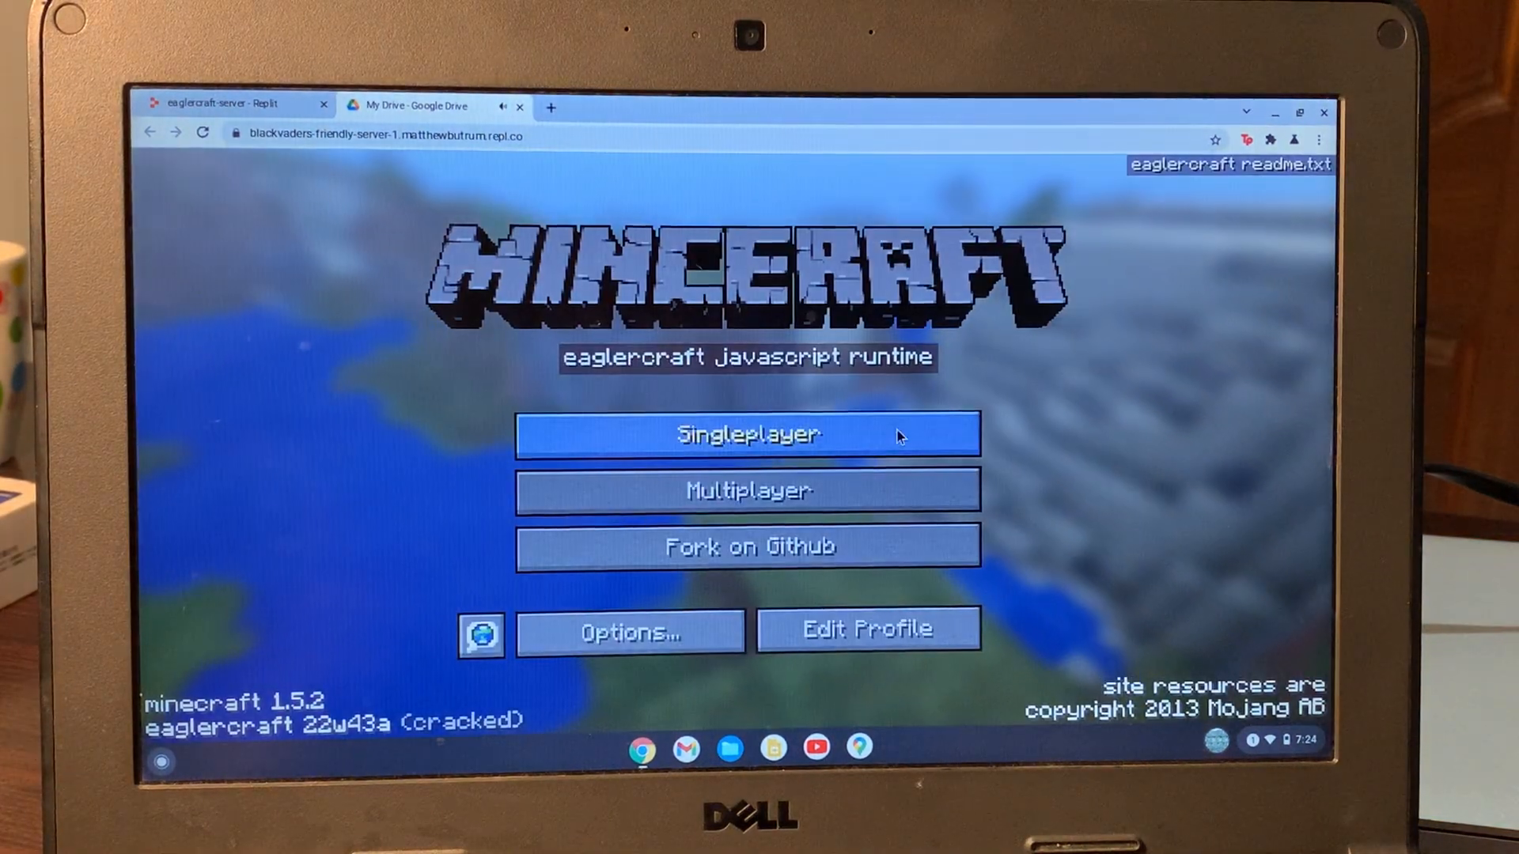